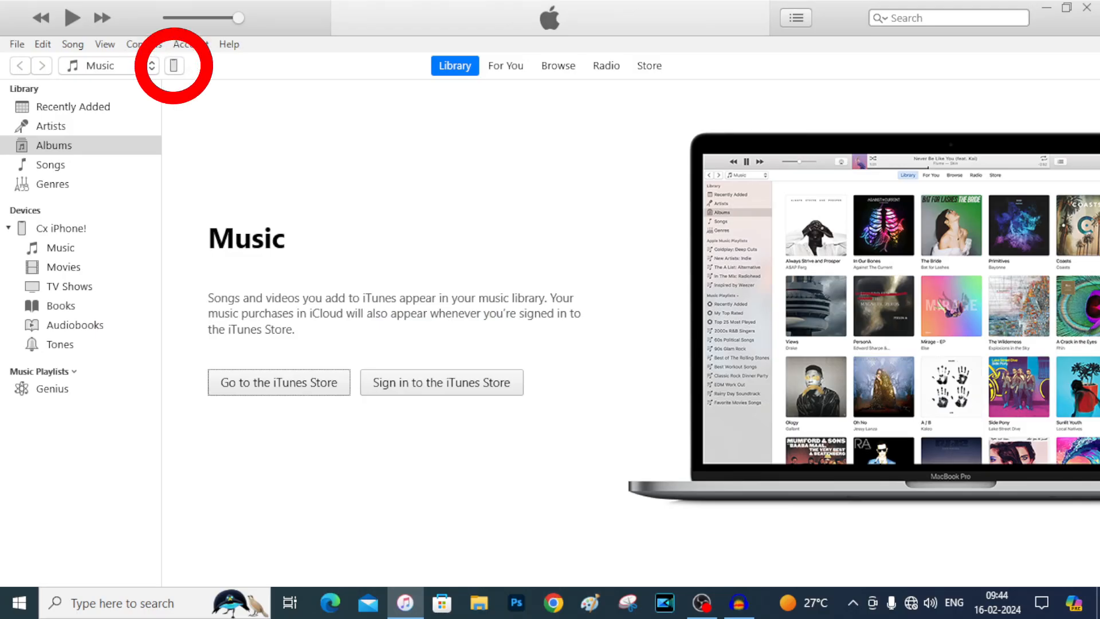
mouse_move(156, 83)
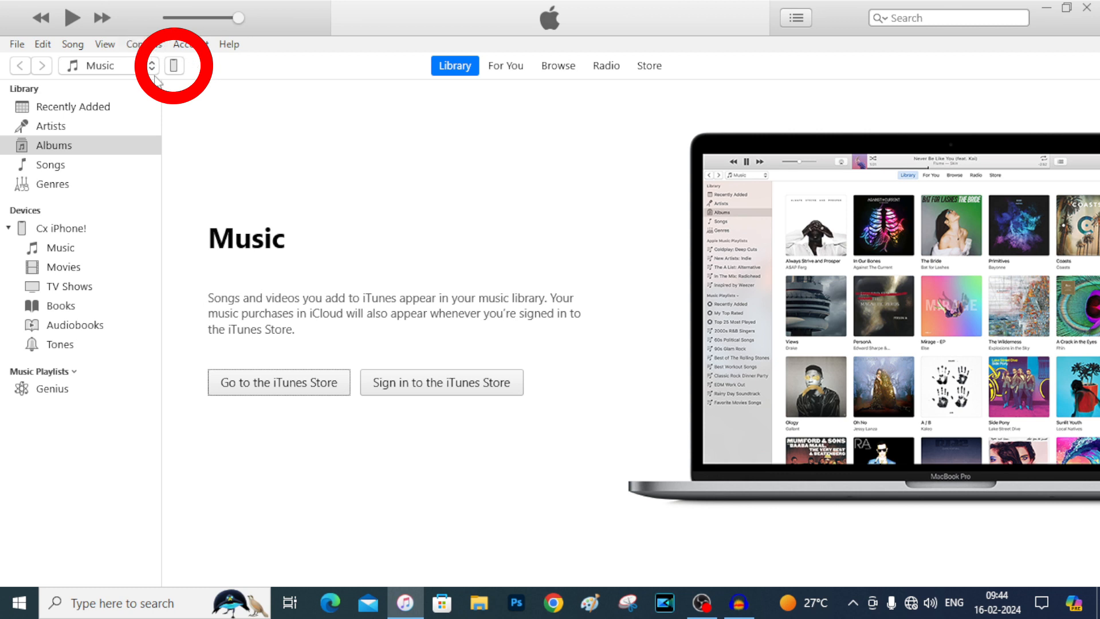